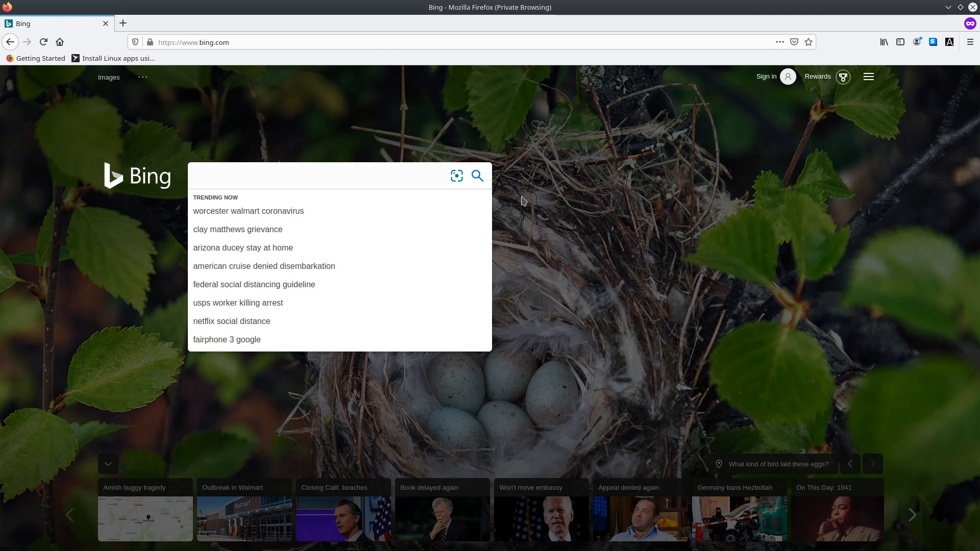
# - Search Bing and view image results for 'the occult'
pyautogui.write('hello bing i would like to know how 2 make mandleboob in blende')
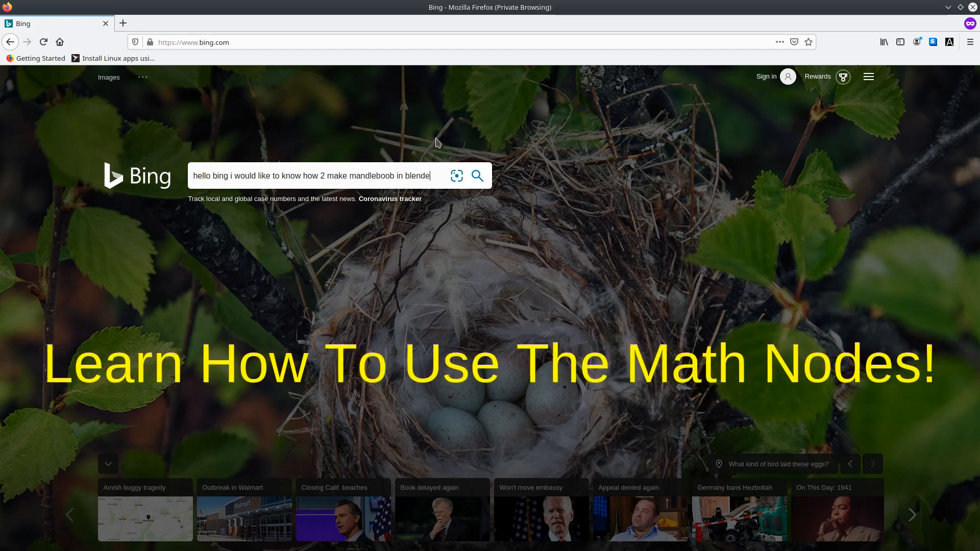
pyautogui.write('quick please thank you')
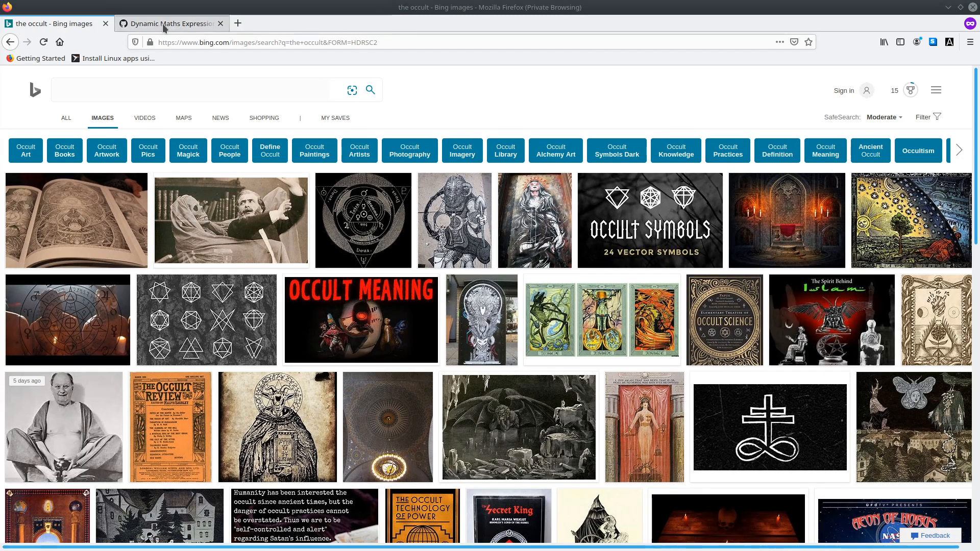
# - Download MathsExpressionBlender28_1.31.zip from the Blender-Addons GitHub page and save it to disk
pyautogui.click(168, 23)
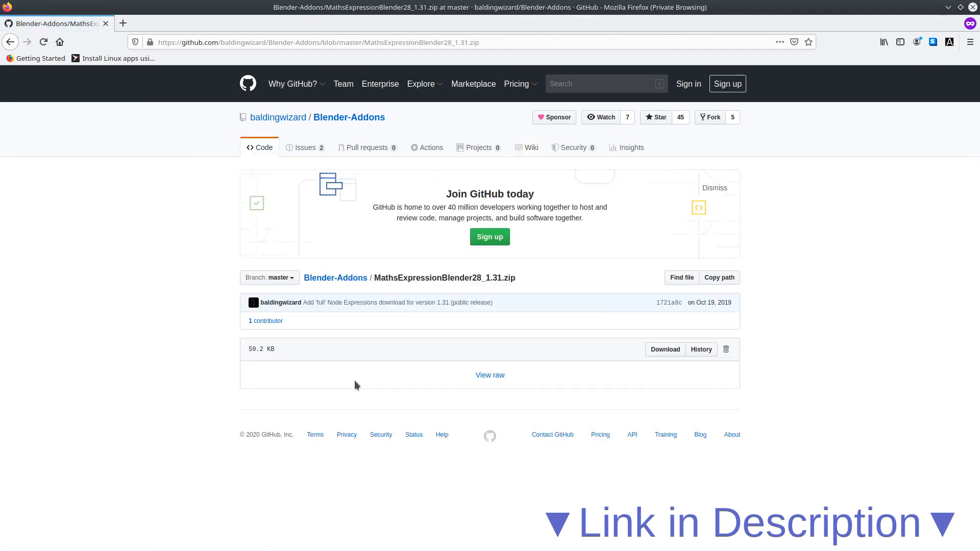
pyautogui.click(665, 349)
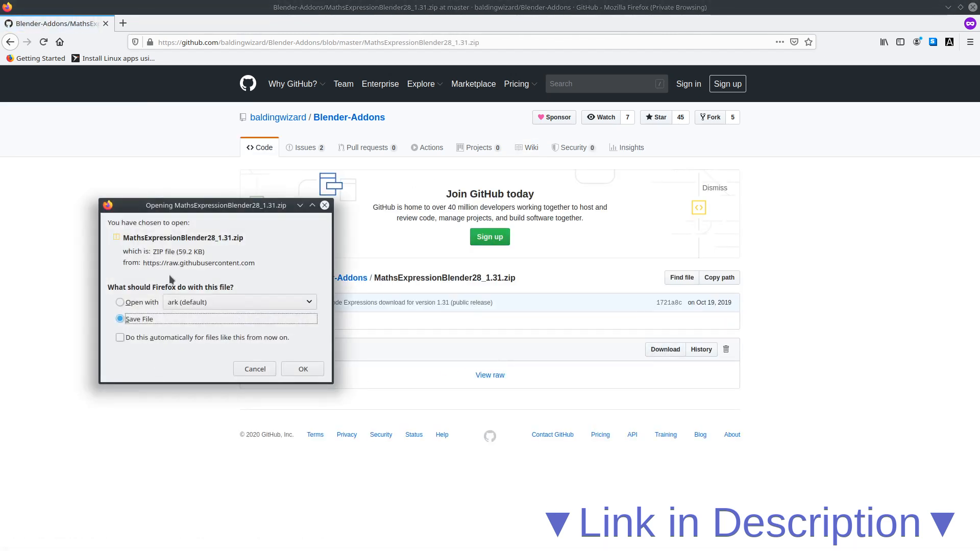
pyautogui.click(254, 368)
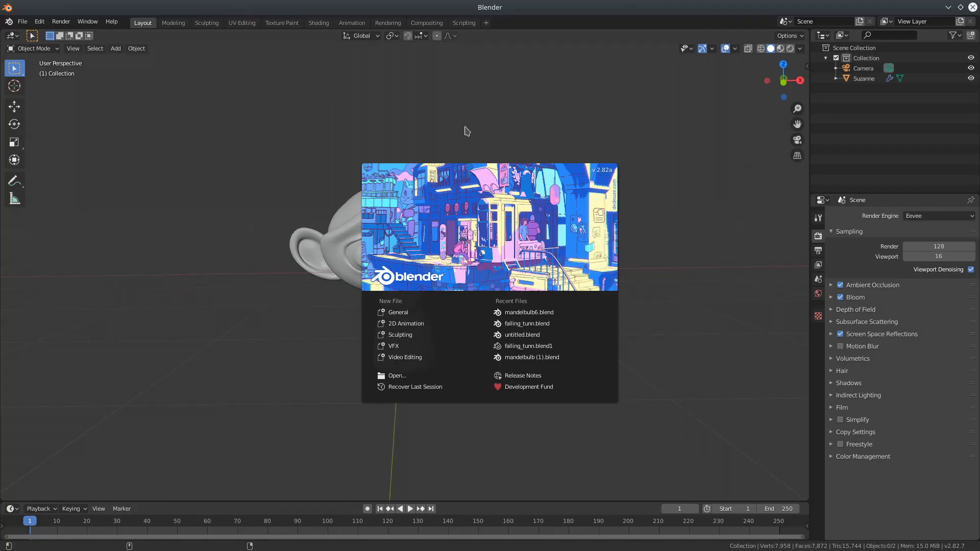
# - Install the Dynamic Maths Expression zip from Downloads via Preferences and enable it, then delete Suzanne
pyautogui.click(467, 130)
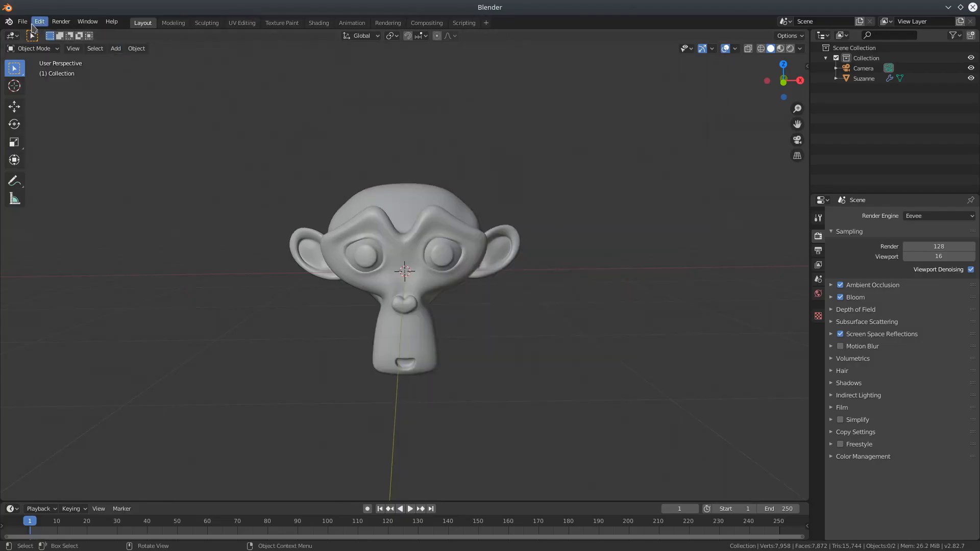
pyautogui.click(38, 22)
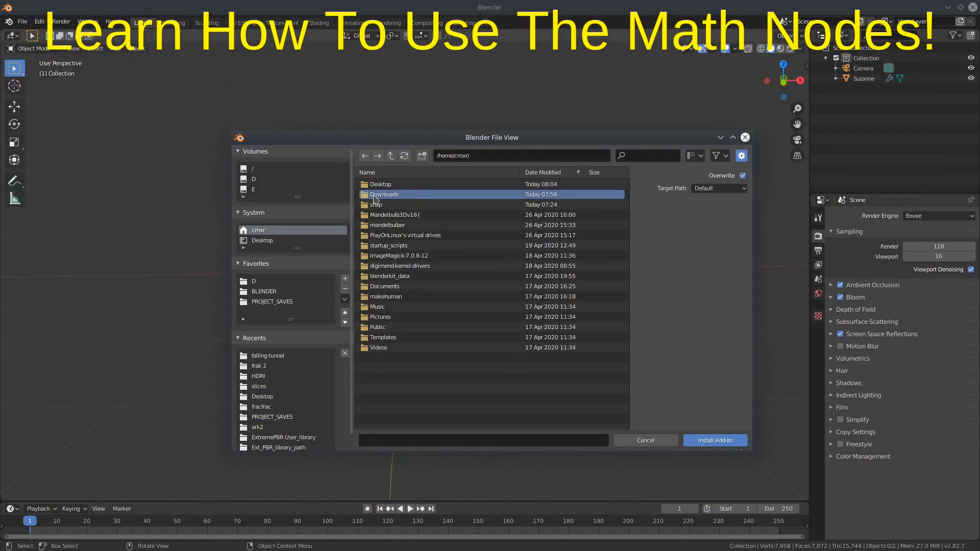
pyautogui.doubleClick(384, 194)
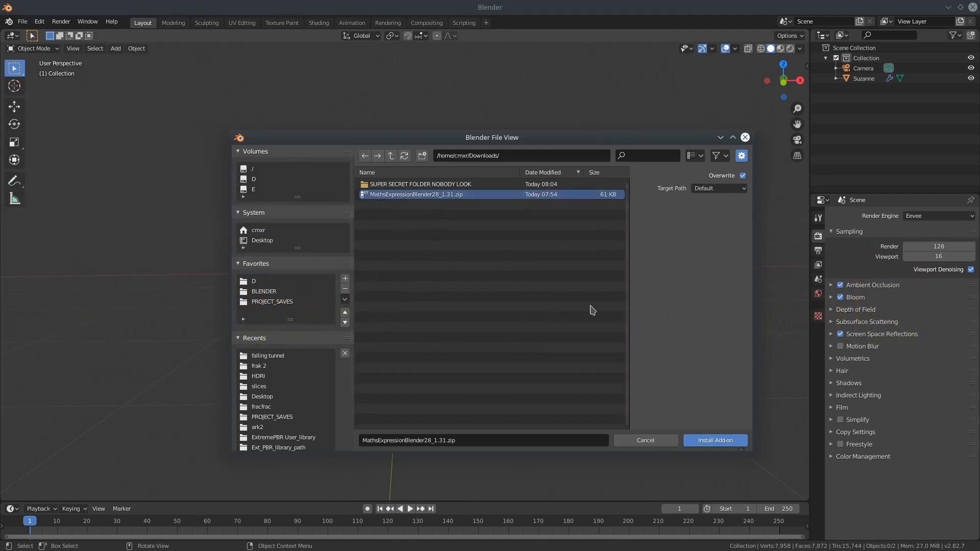
pyautogui.click(714, 440)
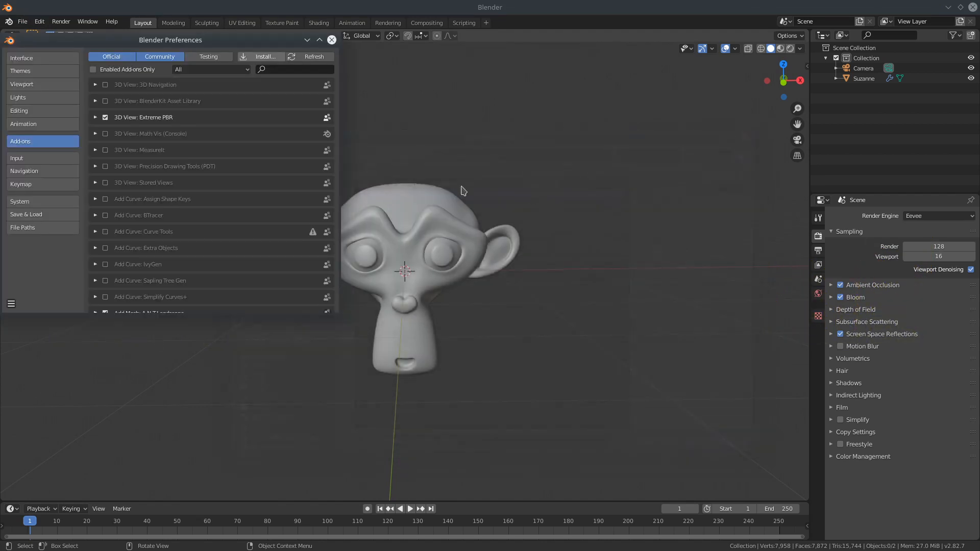
pyautogui.write('math')
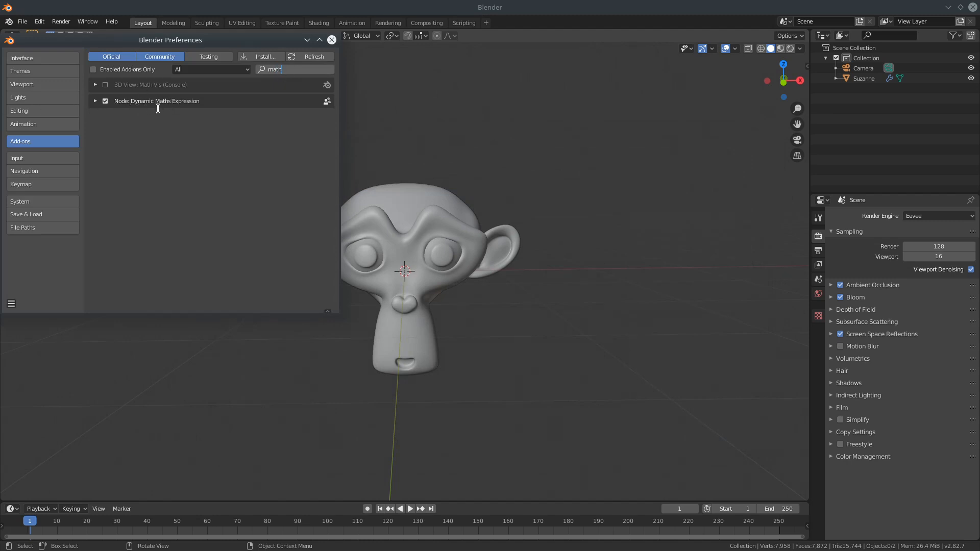
pyautogui.click(95, 101)
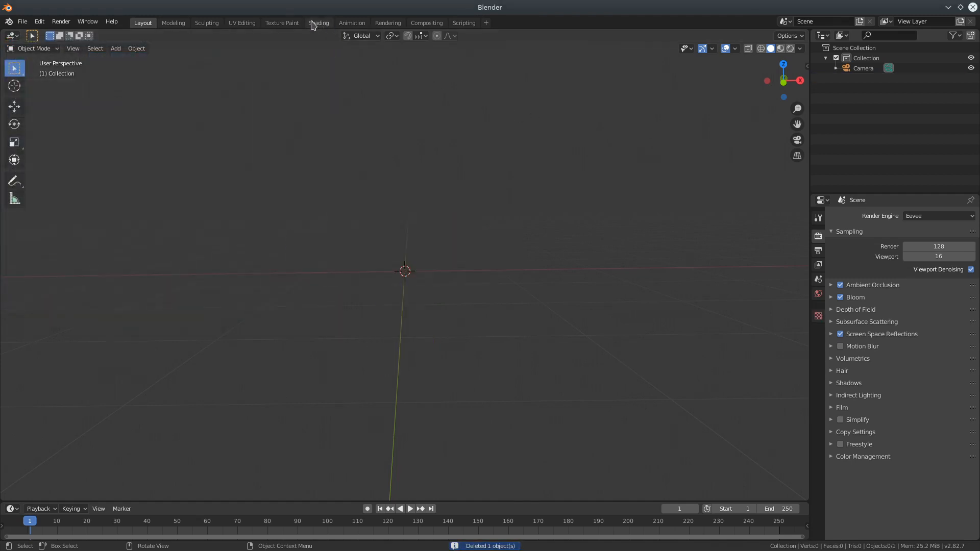
# - Add a cube with a new material in the Shading workspace and switch rendering to Cycles on GPU
pyautogui.click(318, 22)
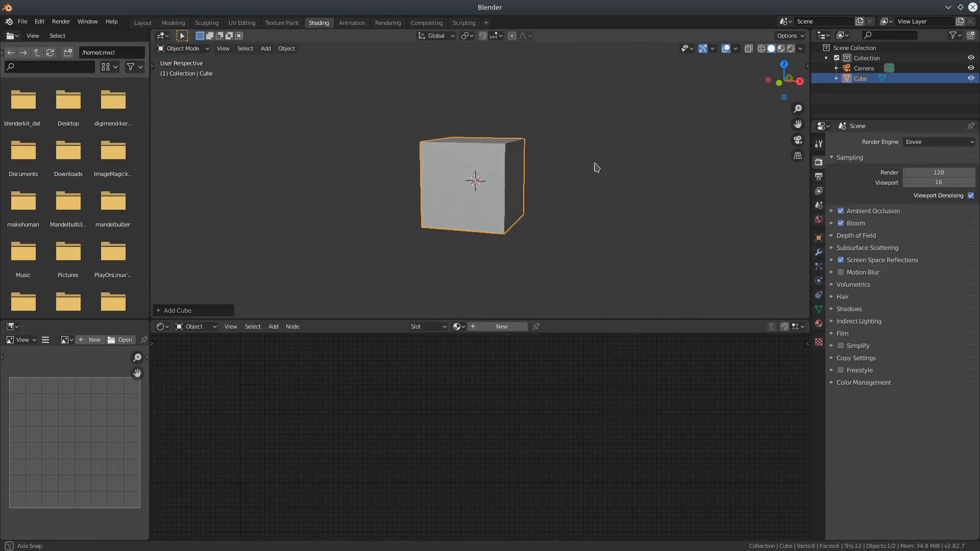
pyautogui.press('KP_0')
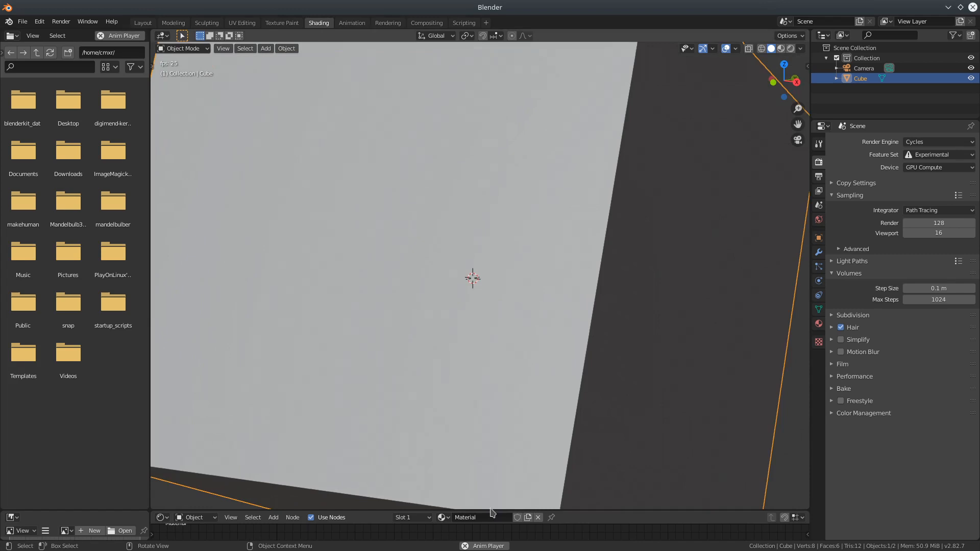
# - Add a Maths Expression node using the Mandelbulb preset to the cube's material
pyautogui.click(273, 136)
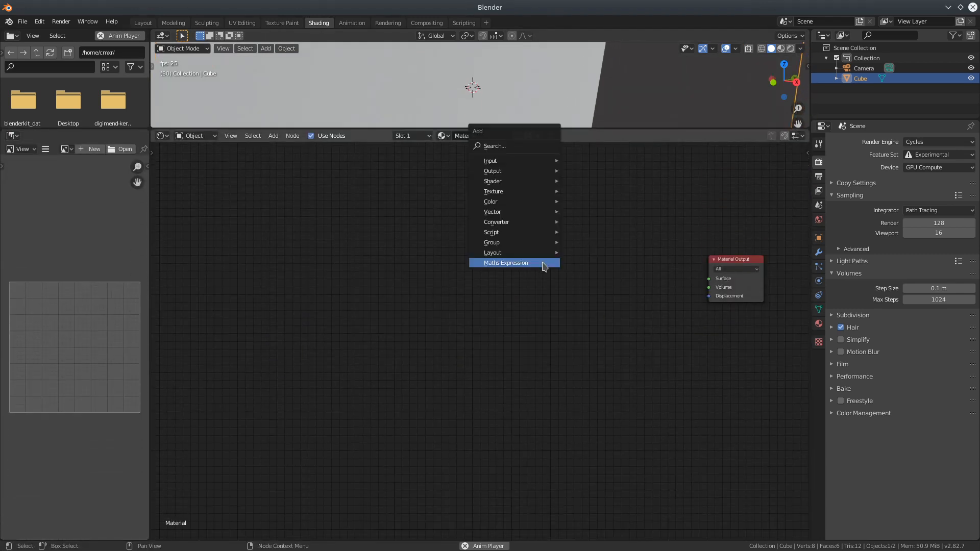
pyautogui.click(505, 262)
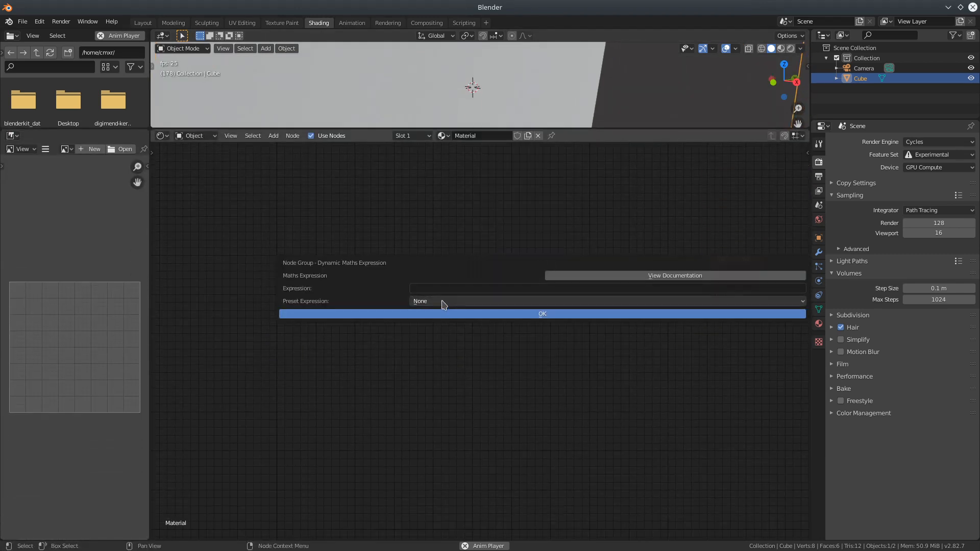
pyautogui.click(607, 301)
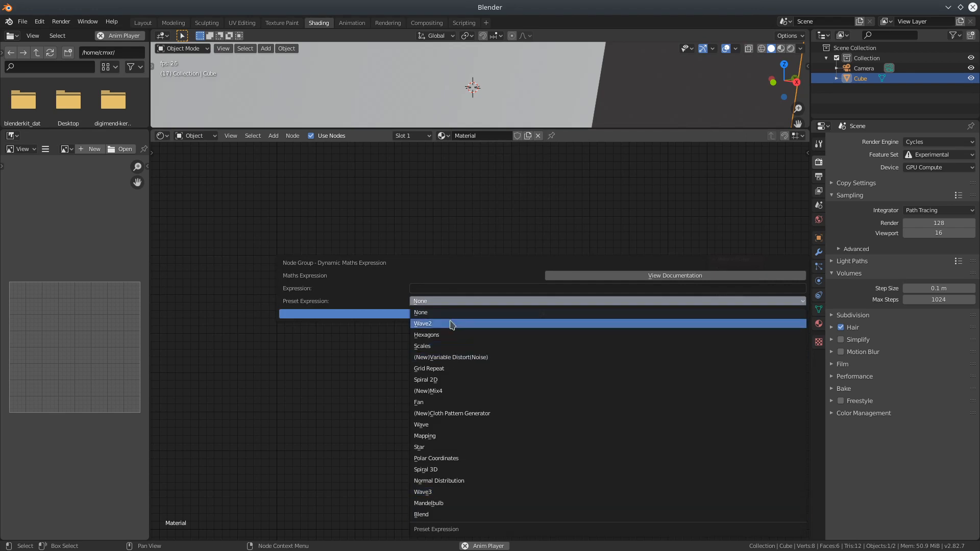
pyautogui.click(428, 503)
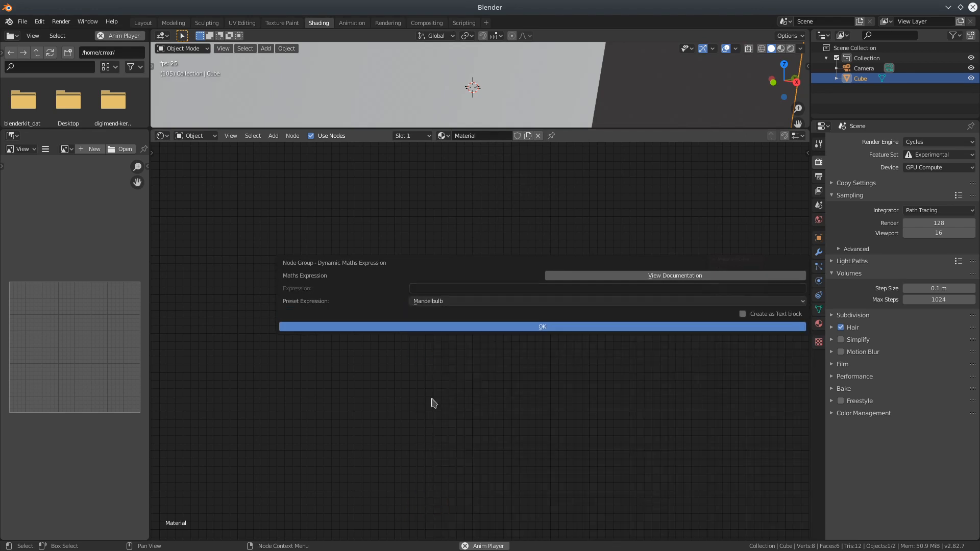
pyautogui.click(541, 327)
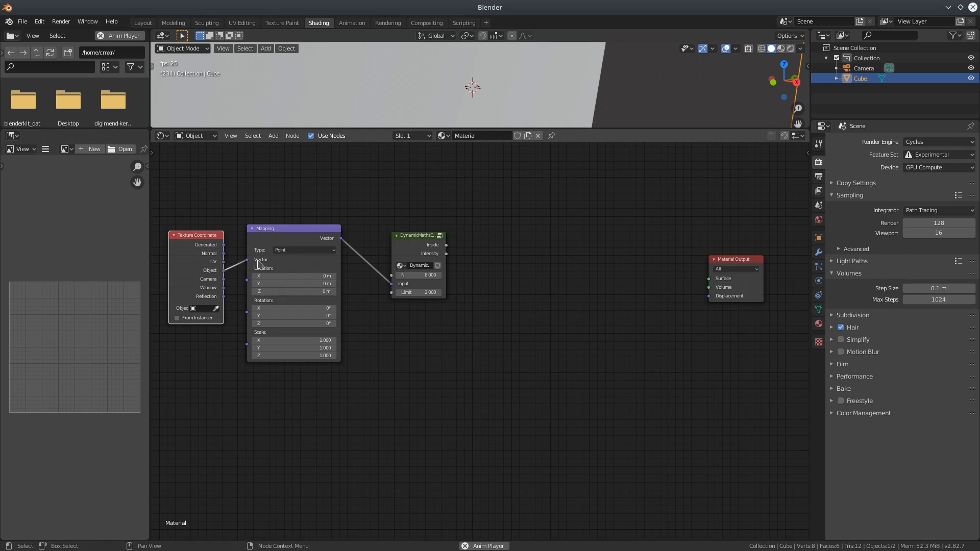
pyautogui.moveTo(495, 258)
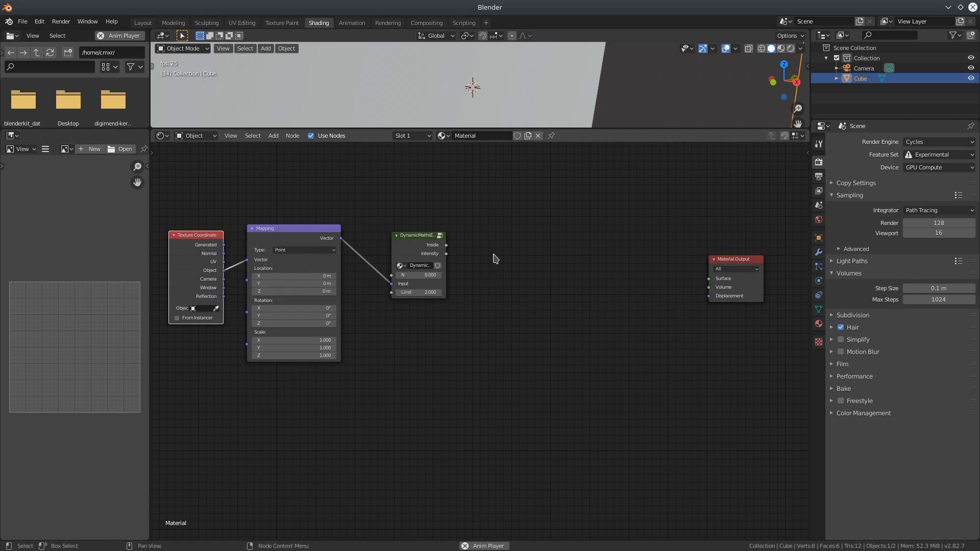
# - Add a Math node set to Multiply by 200 on the expression's Intensity output
pyautogui.write('ma')
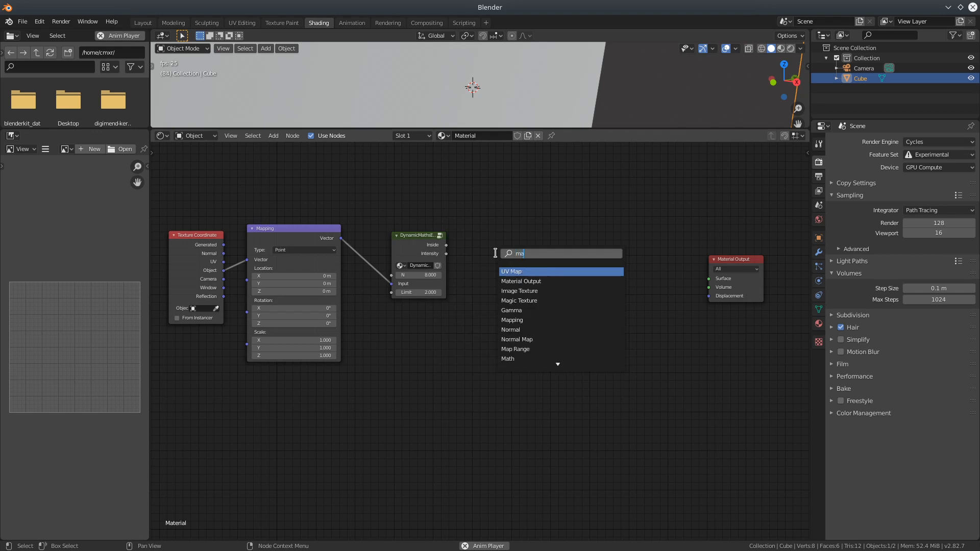
pyautogui.click(507, 358)
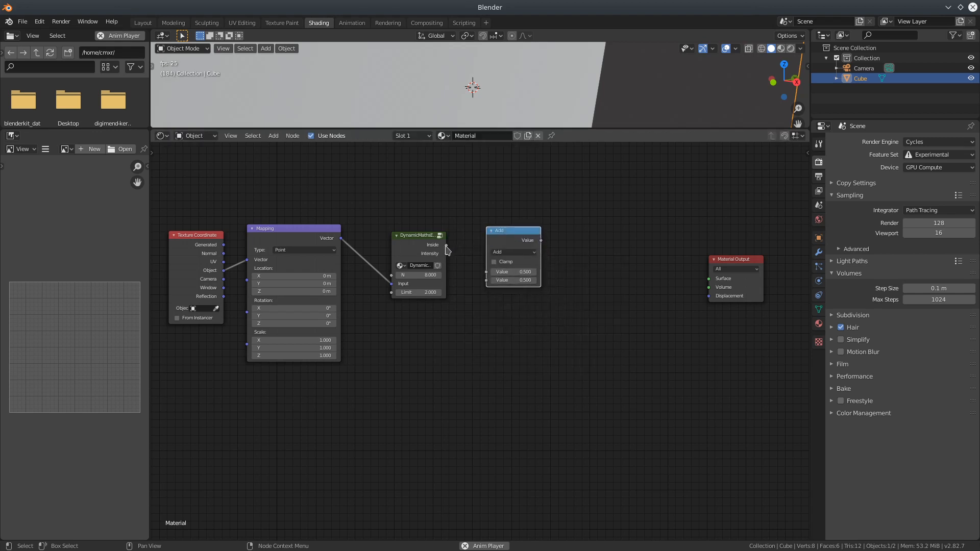
pyautogui.click(510, 252)
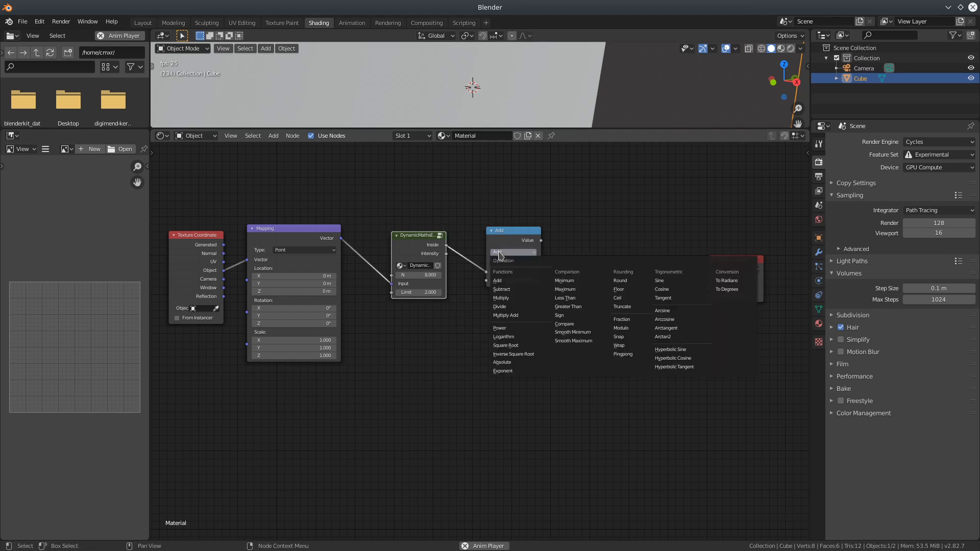
pyautogui.click(500, 297)
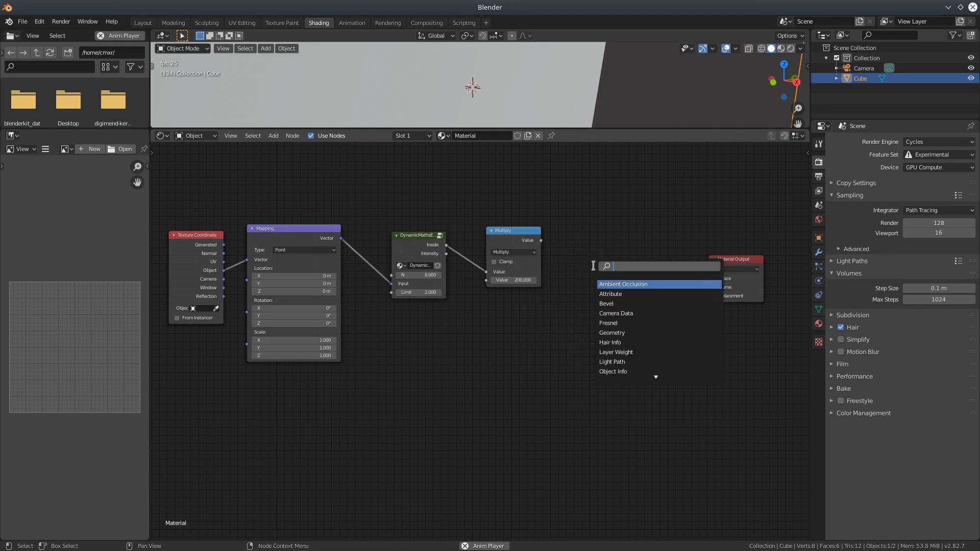
# - Add Volume Absorption and Volume Scatter shaders with density from the Multiply value
pyautogui.write('volume')
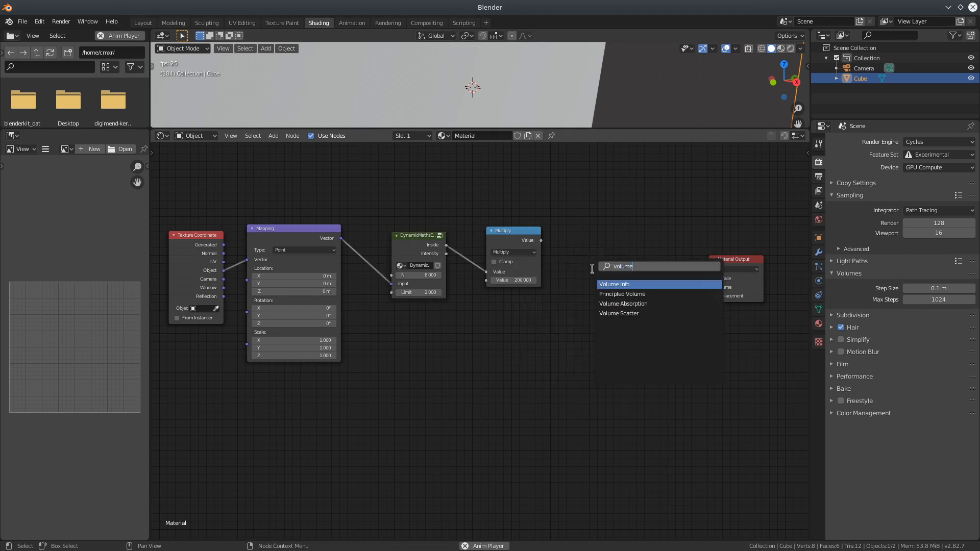
pyautogui.click(623, 304)
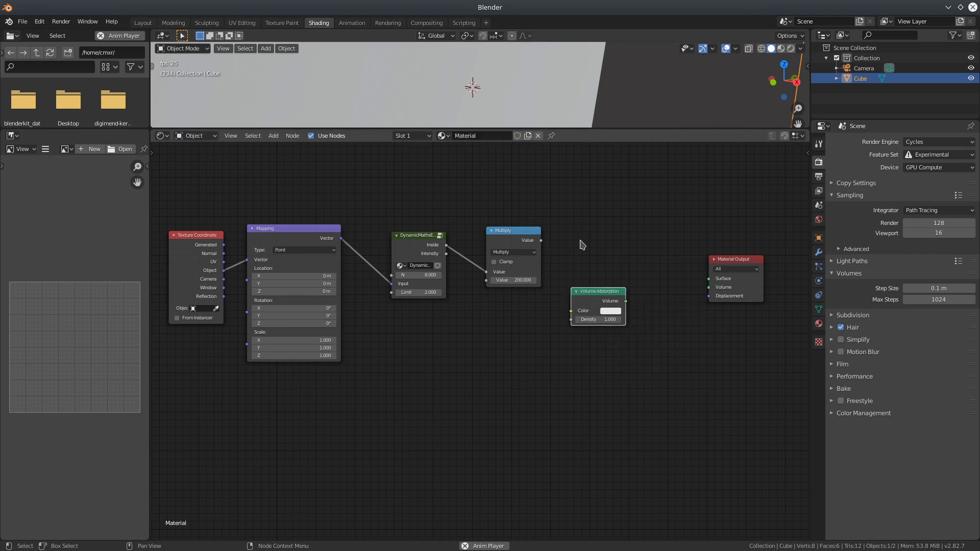
pyautogui.write('vol')
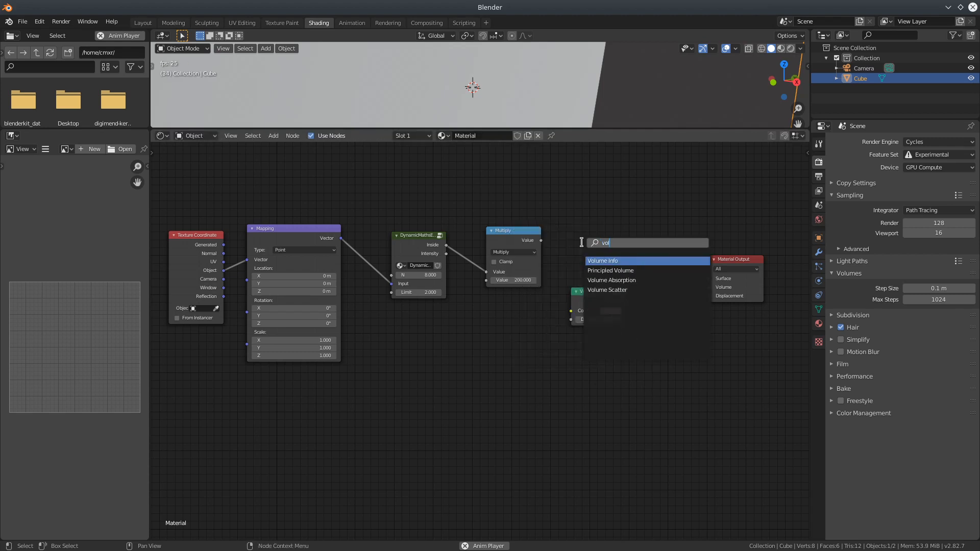
pyautogui.click(607, 288)
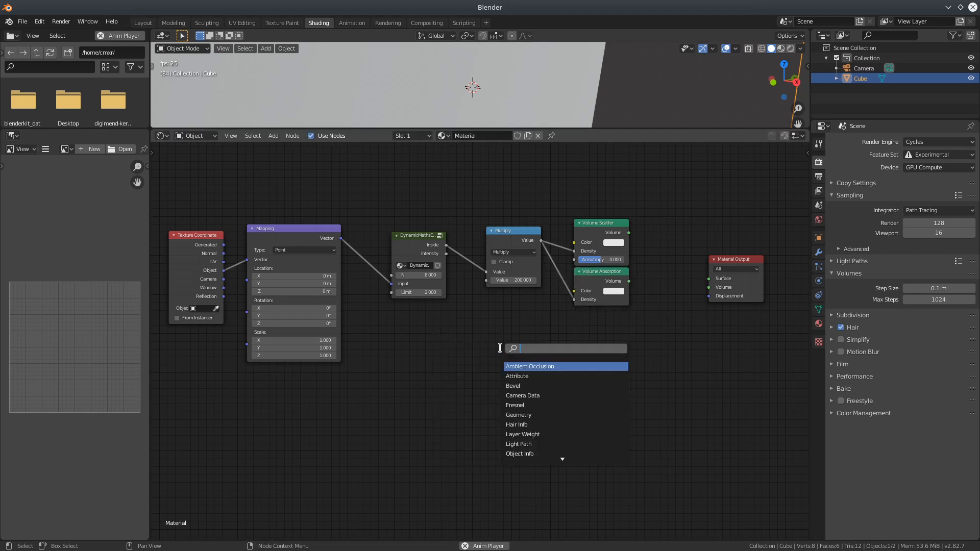
# - Add an RGB node and feed its colour into both volume shaders
pyautogui.write('rgb')
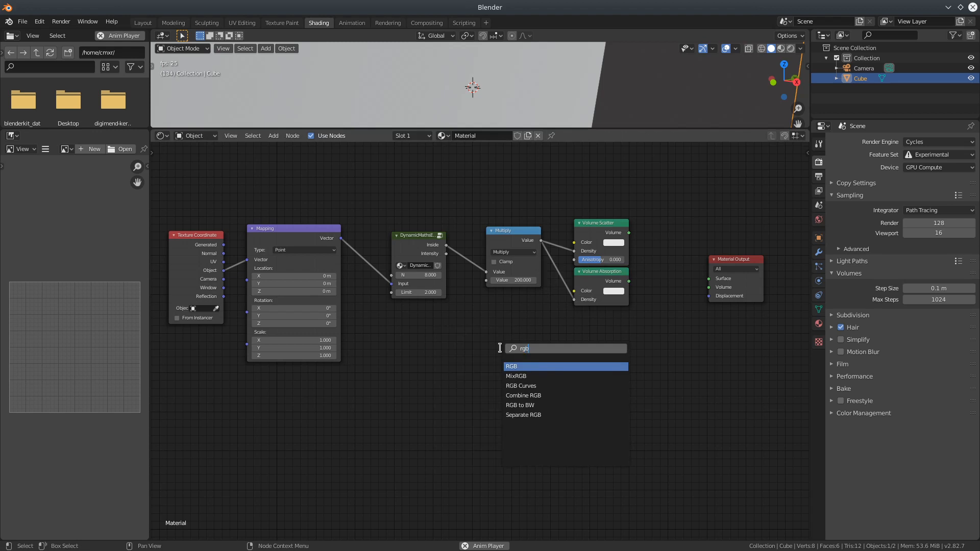
pyautogui.click(510, 367)
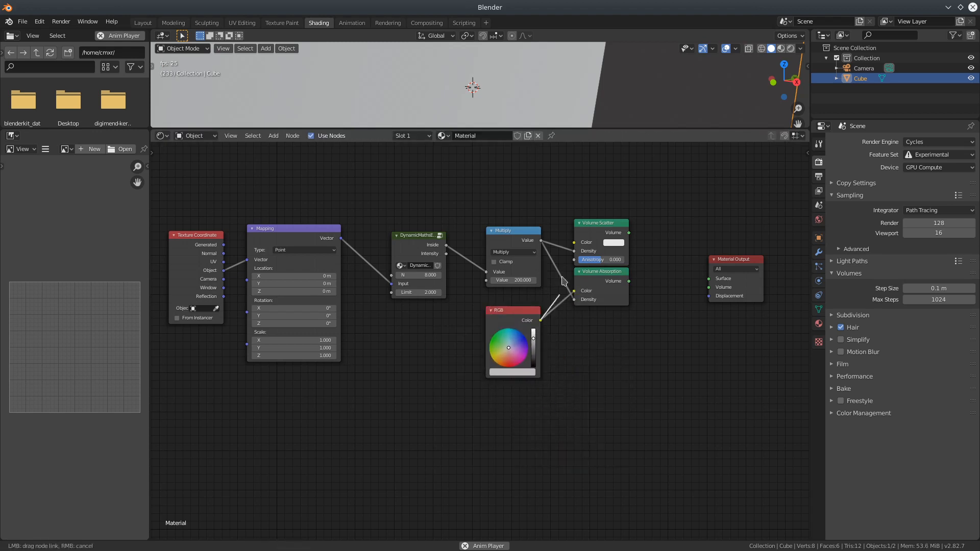
pyautogui.click(600, 272)
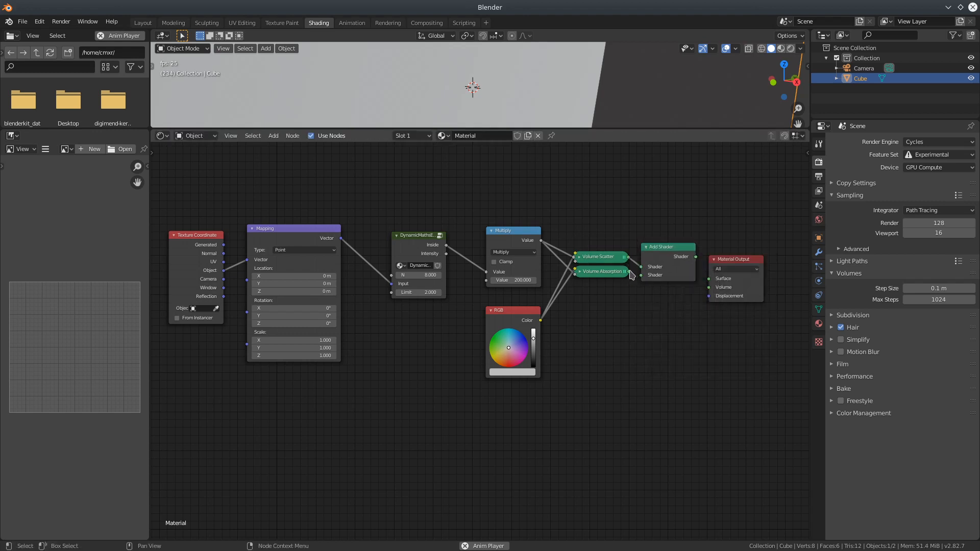
# - Connect the Add Shader combining both volume shaders to the Material Output Volume socket
pyautogui.moveTo(734, 260); pyautogui.dragTo(734, 227)
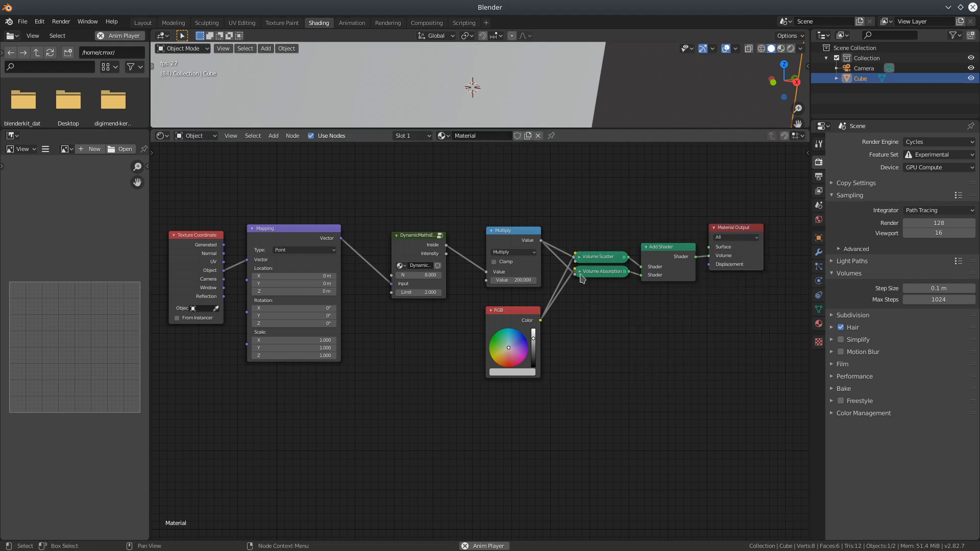
pyautogui.moveTo(722, 300)
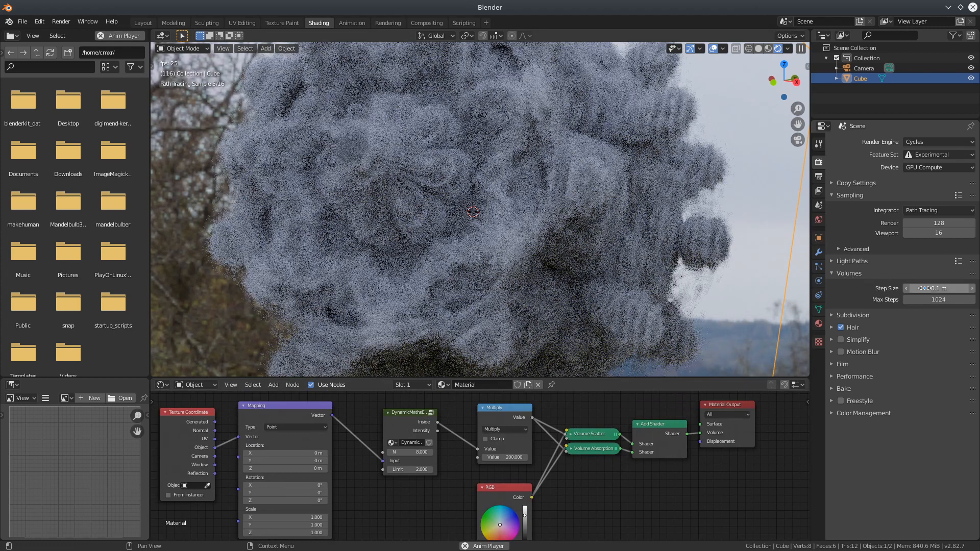
# - Set the volume Step Size to 0.01 m while previewing the Mandelbulb in Rendered shading
pyautogui.click(937, 288)
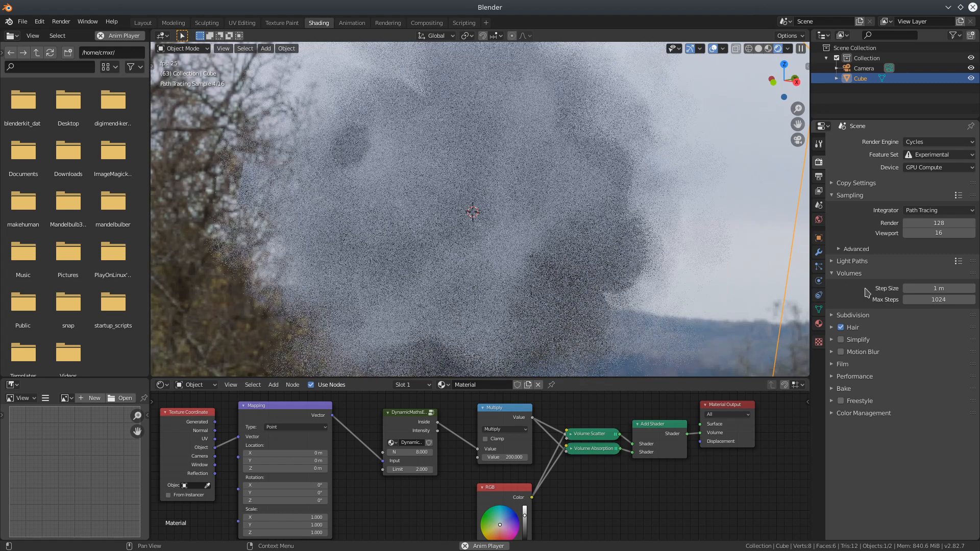
pyautogui.click(937, 288)
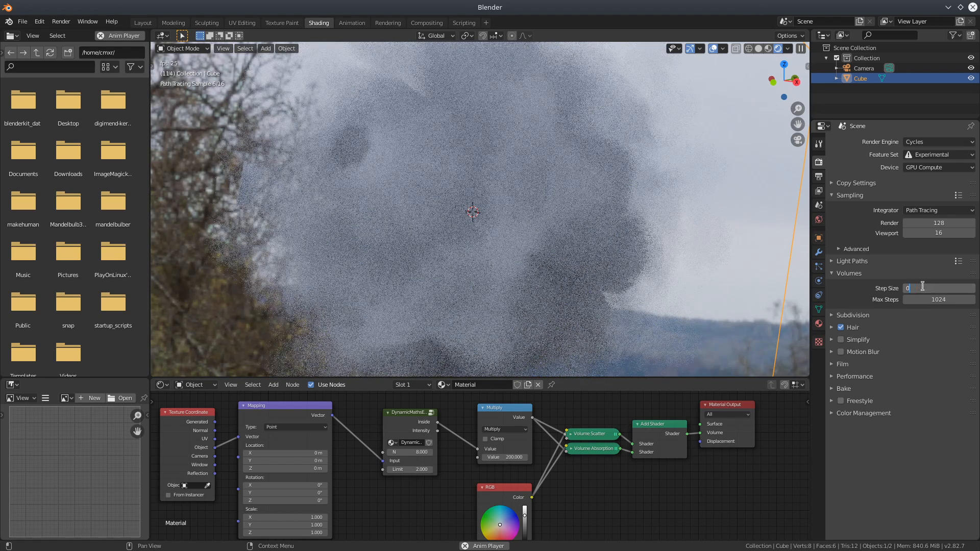
pyautogui.write('0.01 m')
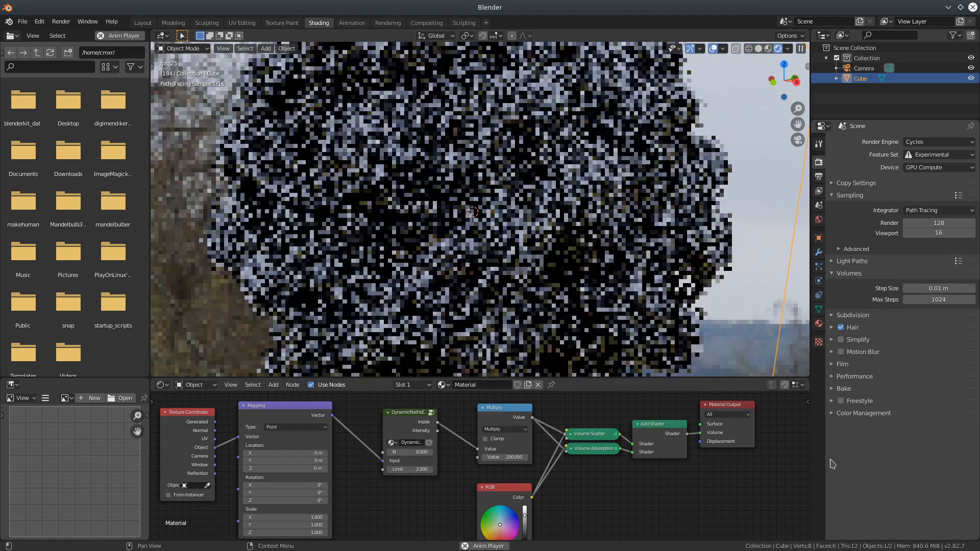